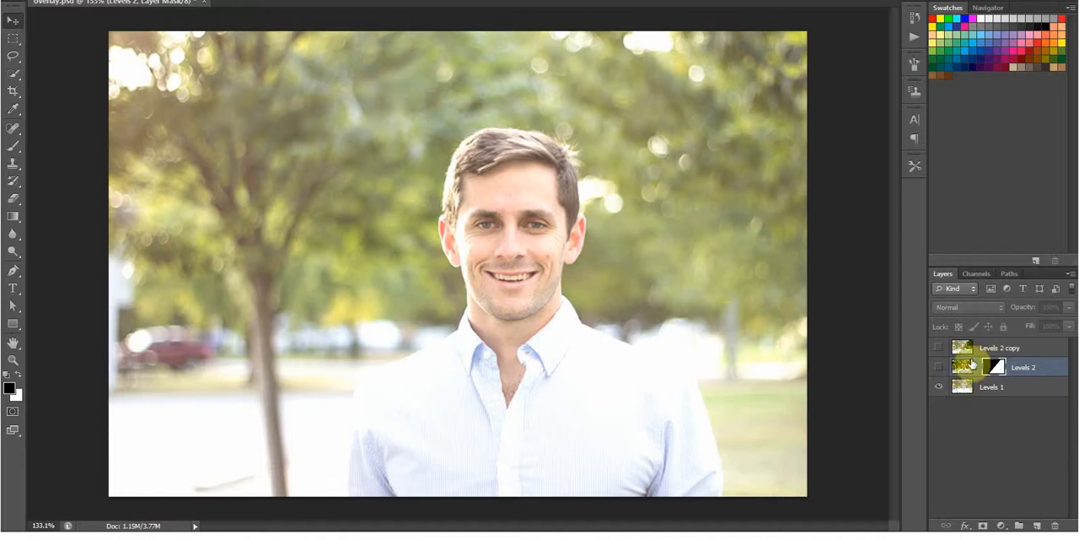
Step: Show the Levels 2 layer and drag its diagonal mask so only the top-left stays washed out
click(939, 366)
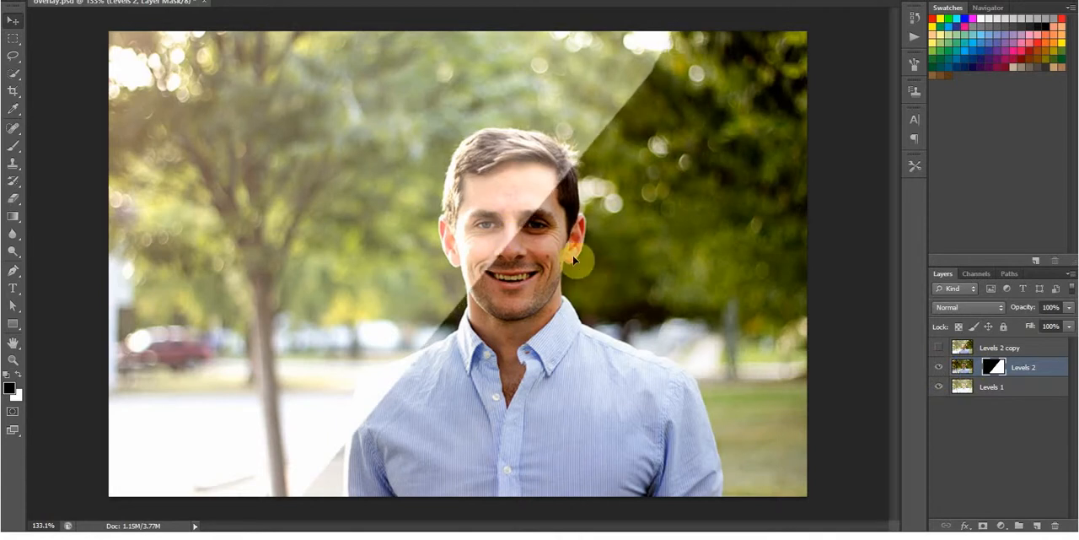
drag(574, 260, 392, 250)
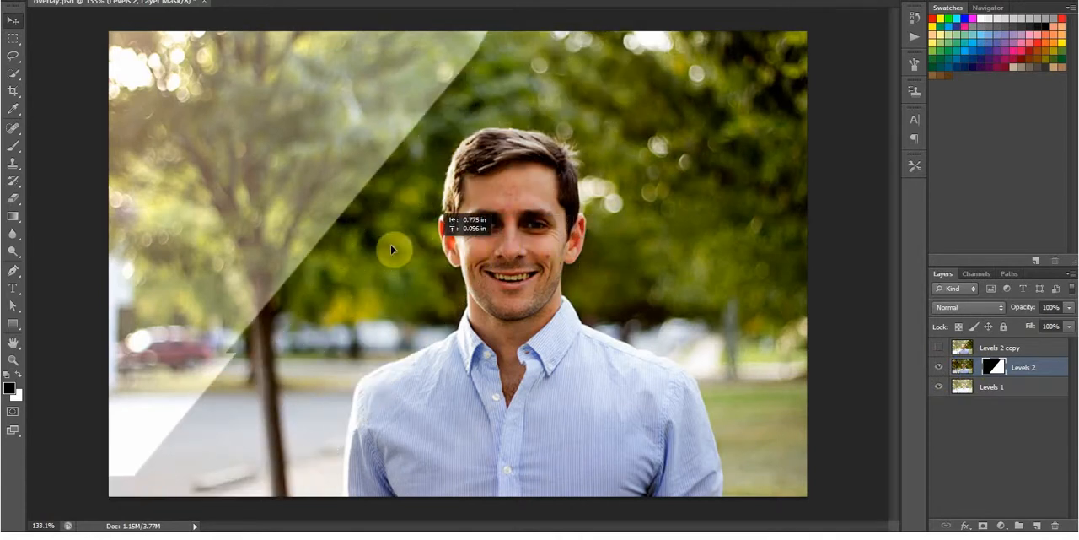
drag(392, 249, 294, 244)
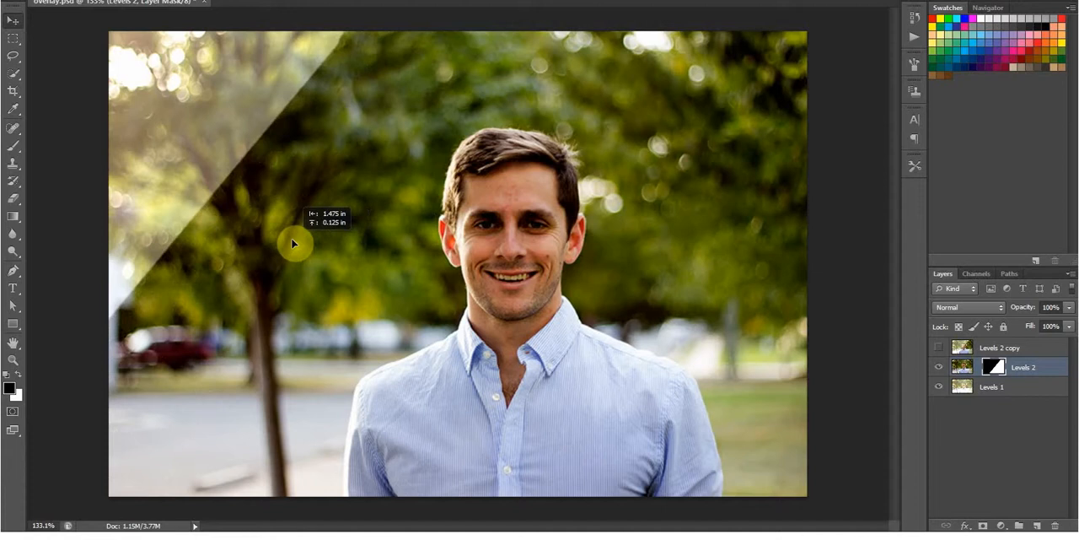
mouse_move(519, 429)
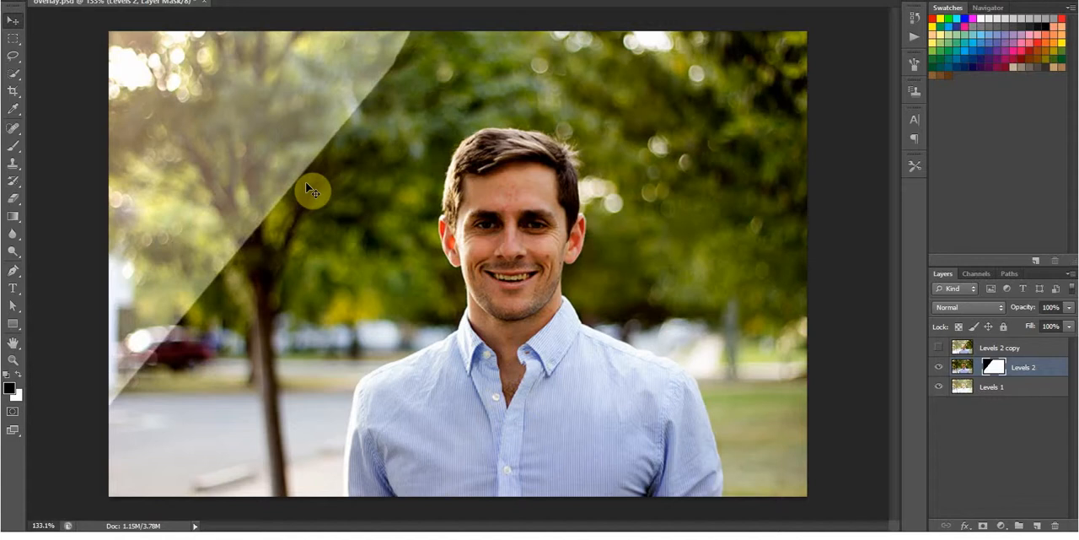
drag(312, 189, 582, 234)
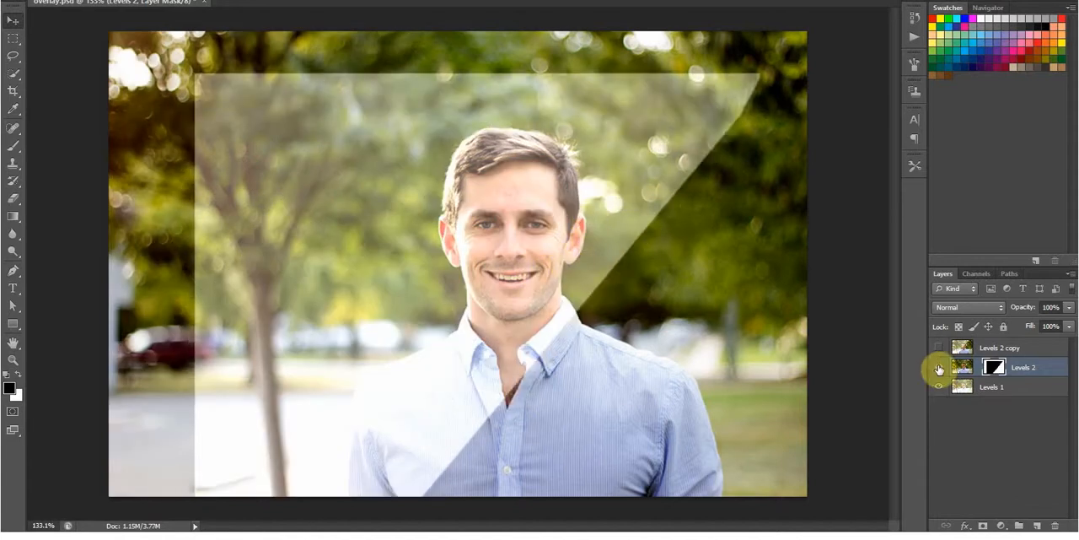
Step: Toggle the Levels layers off and on to compare, then slide the mask edge again
click(938, 368)
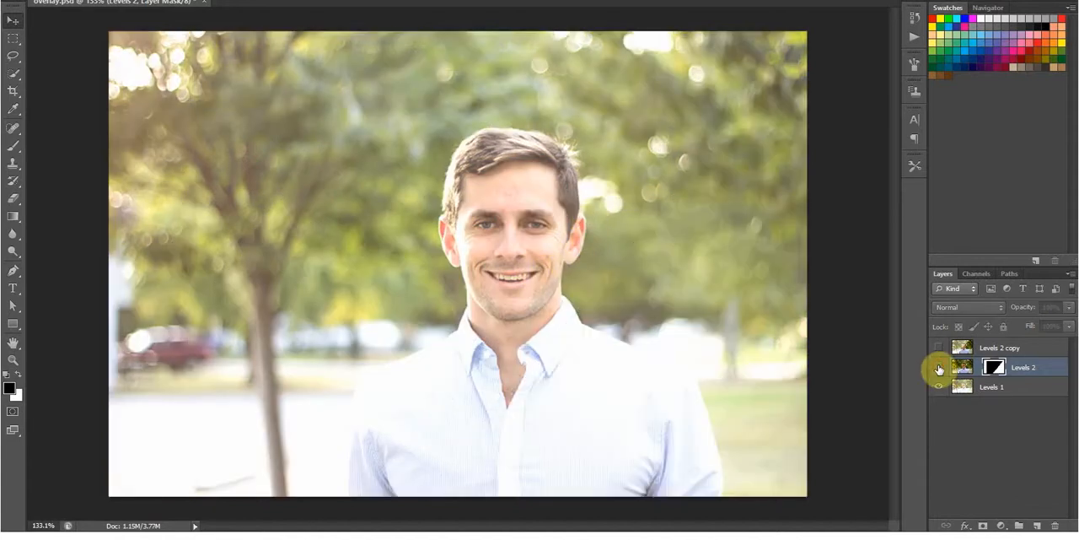
click(939, 348)
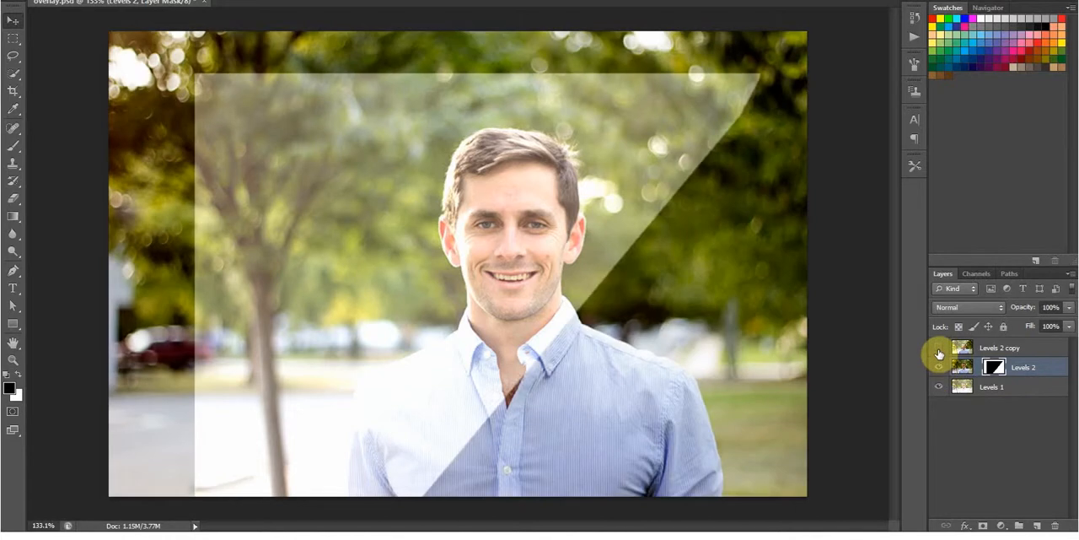
click(939, 348)
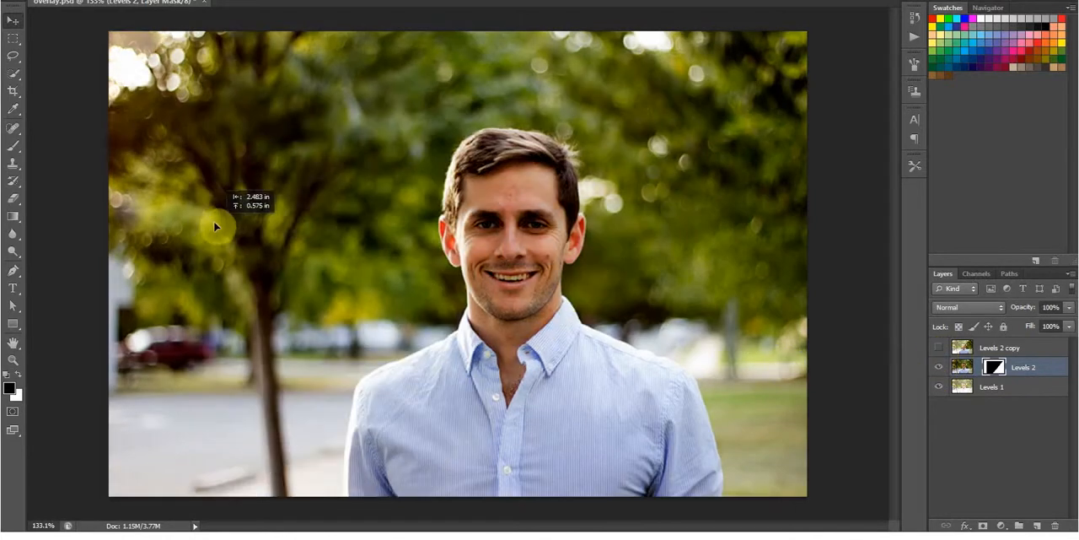
drag(215, 226, 512, 251)
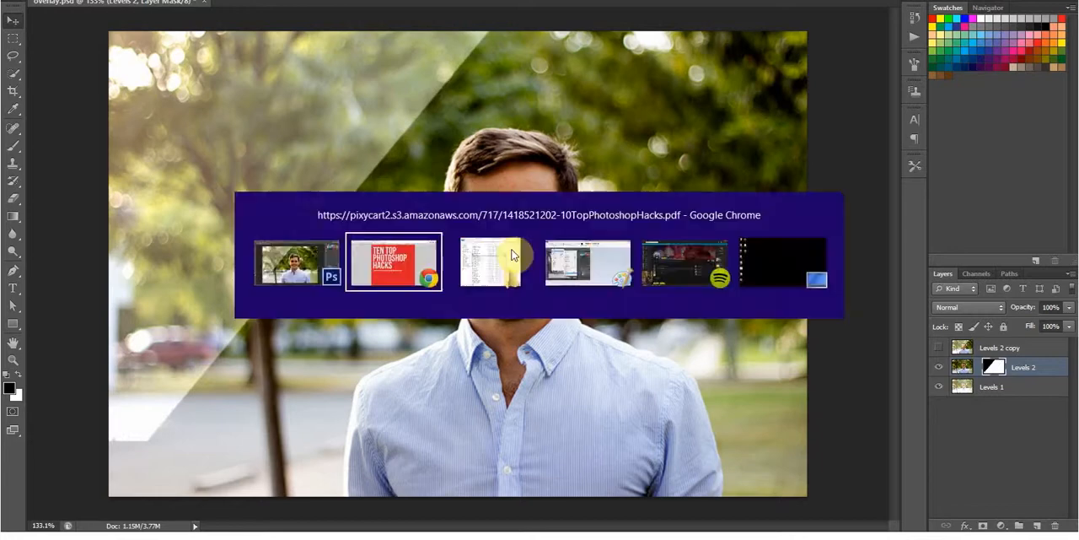
Step: Bring up the Chrome window showing the Ten Top Photoshop Hacks PDF
click(393, 261)
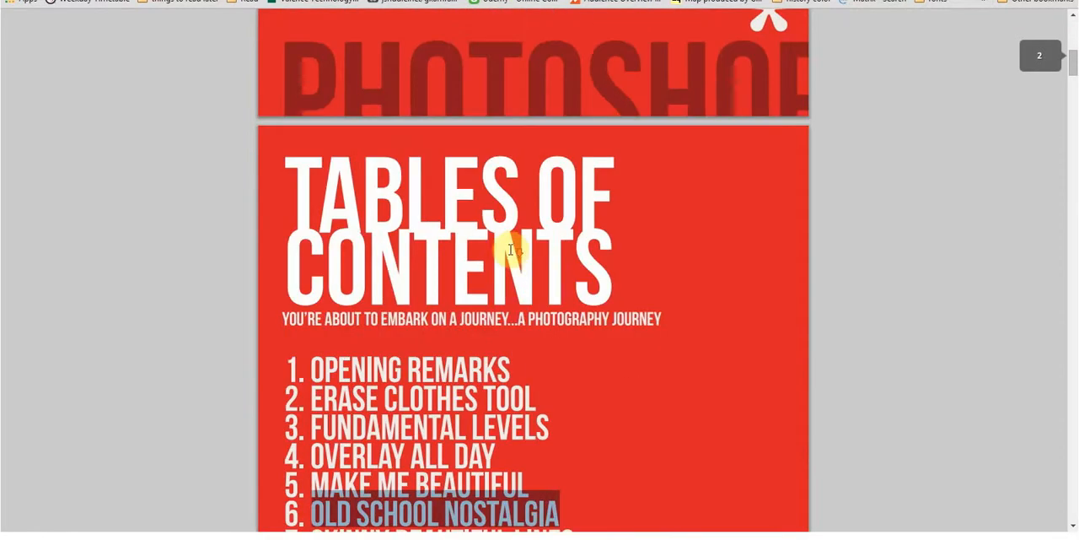
Step: Scroll through the PDF's table of contents to chapter 4, Overlay All Day
scroll(down, 3)
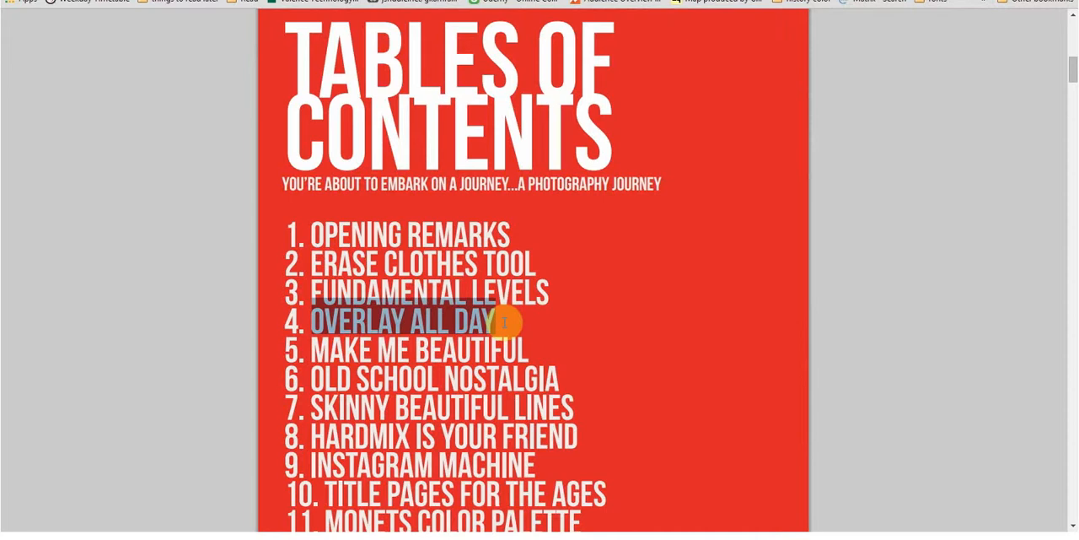
scroll(down, 3)
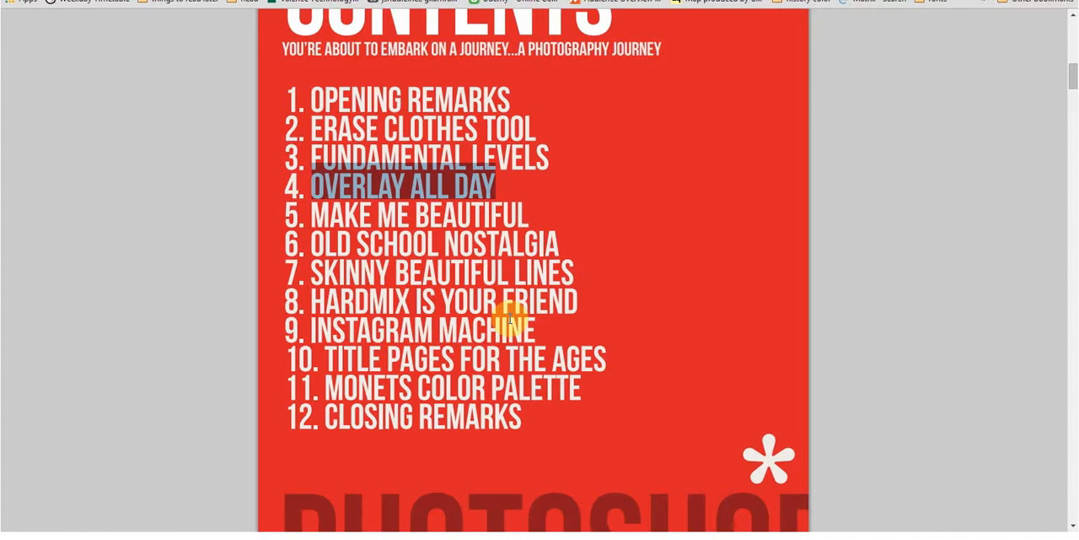
scroll(up, 3)
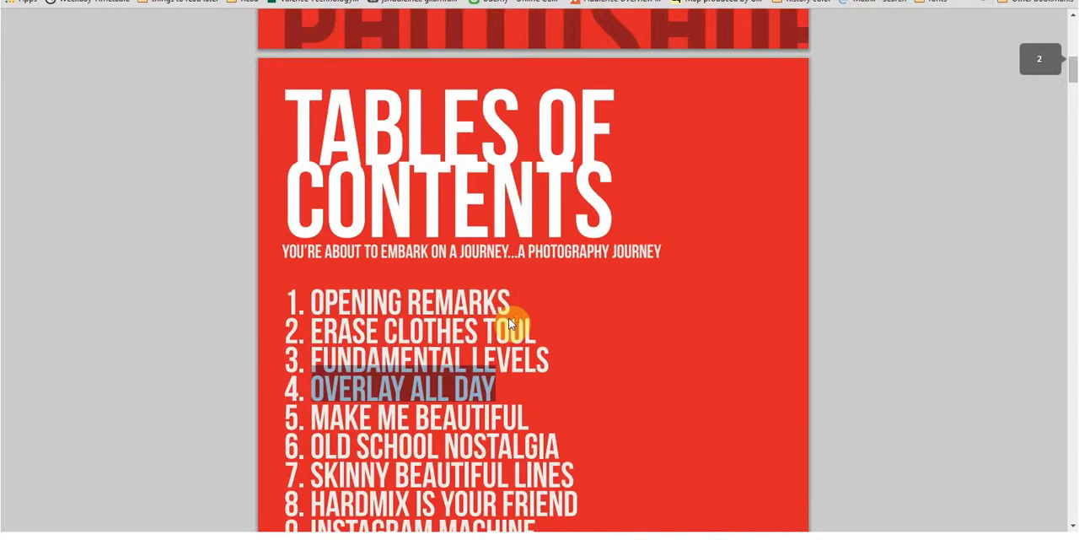